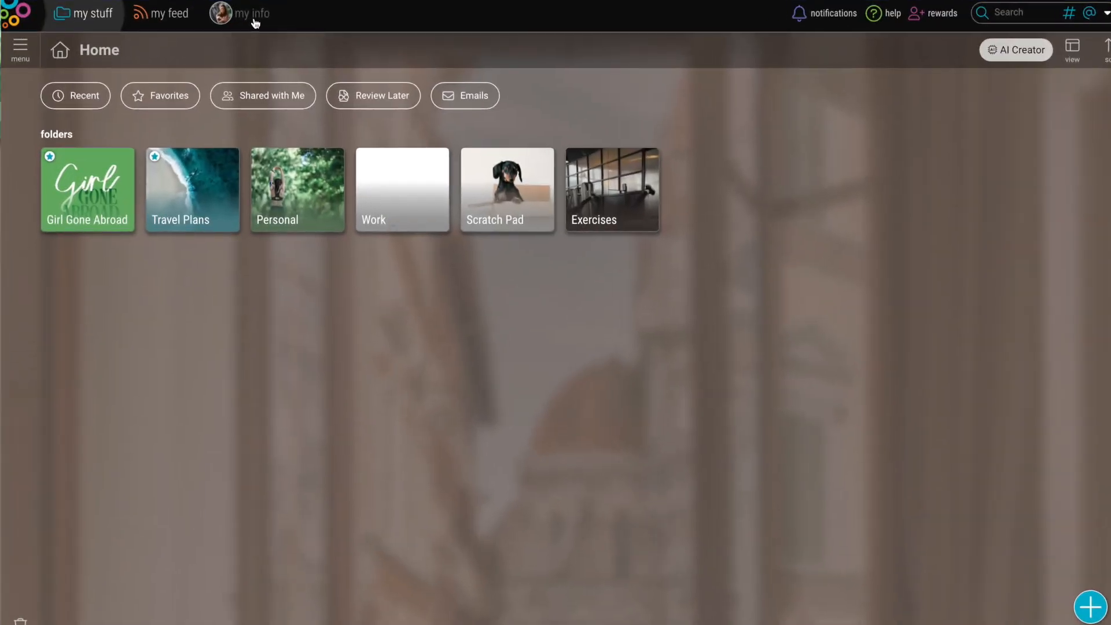
View the My Info account page and scroll through the profile details
click(245, 14)
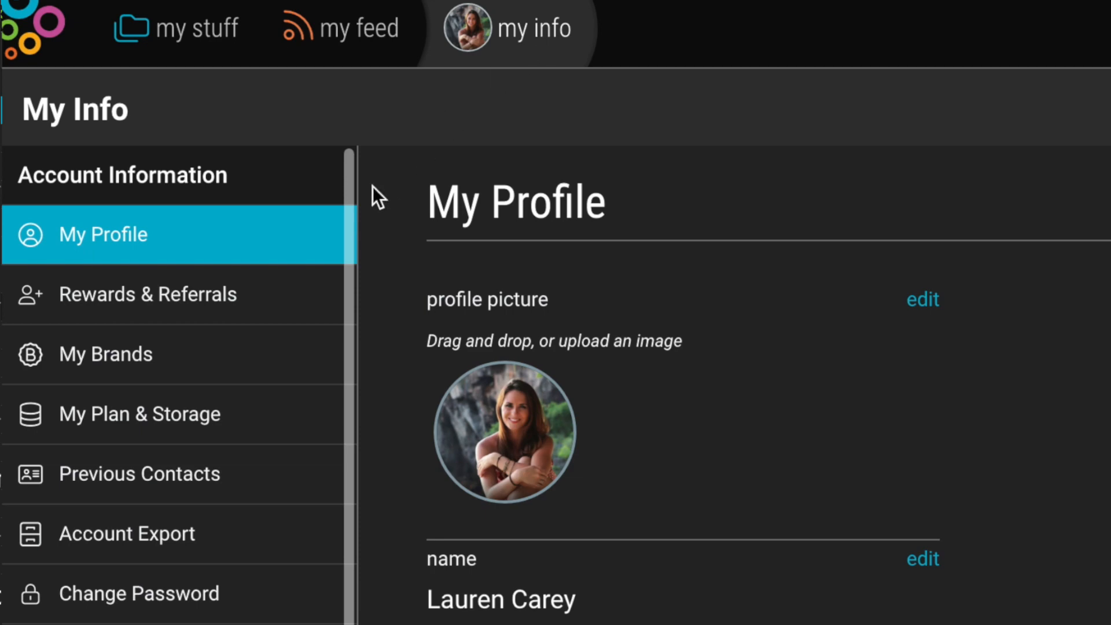
scroll(down, 3)
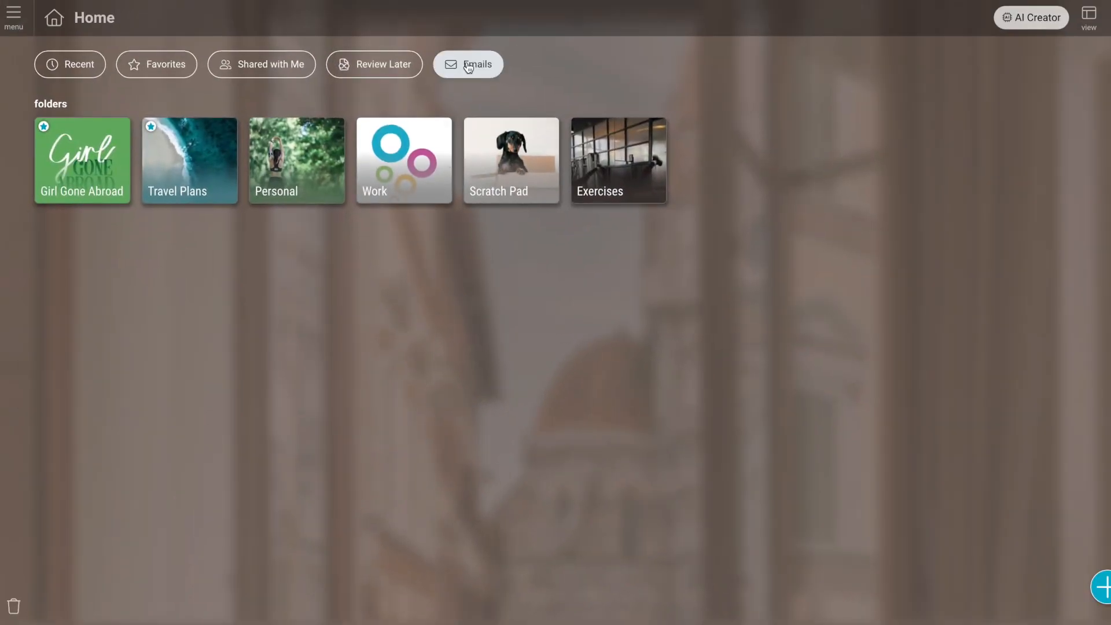
Show the forwarded ticket item in the Emails collection with its Move To folder options
click(467, 64)
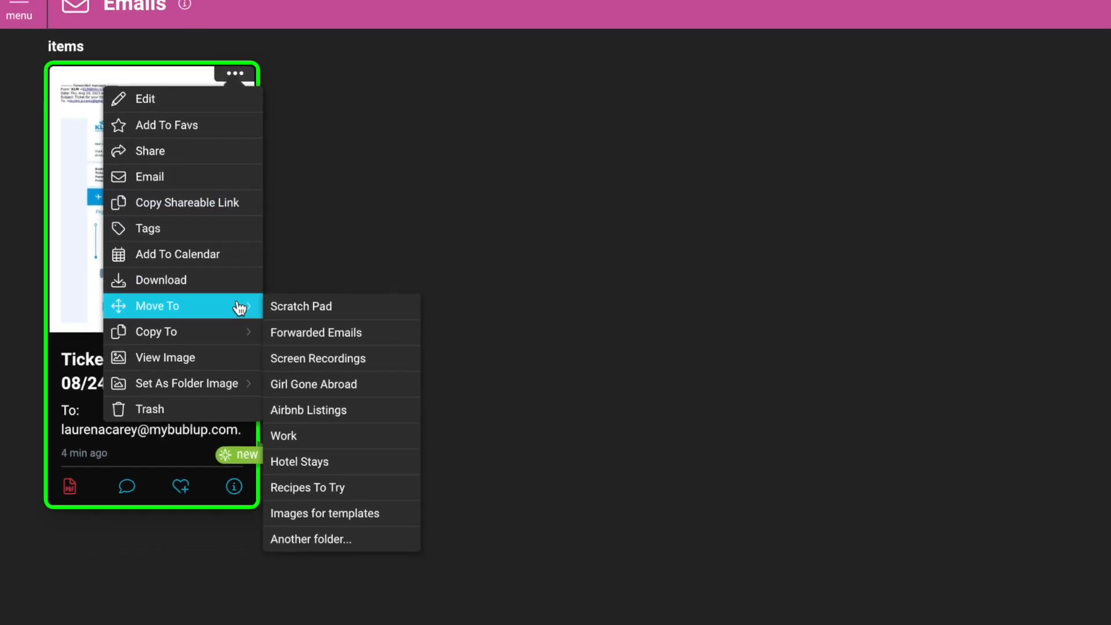
click(157, 305)
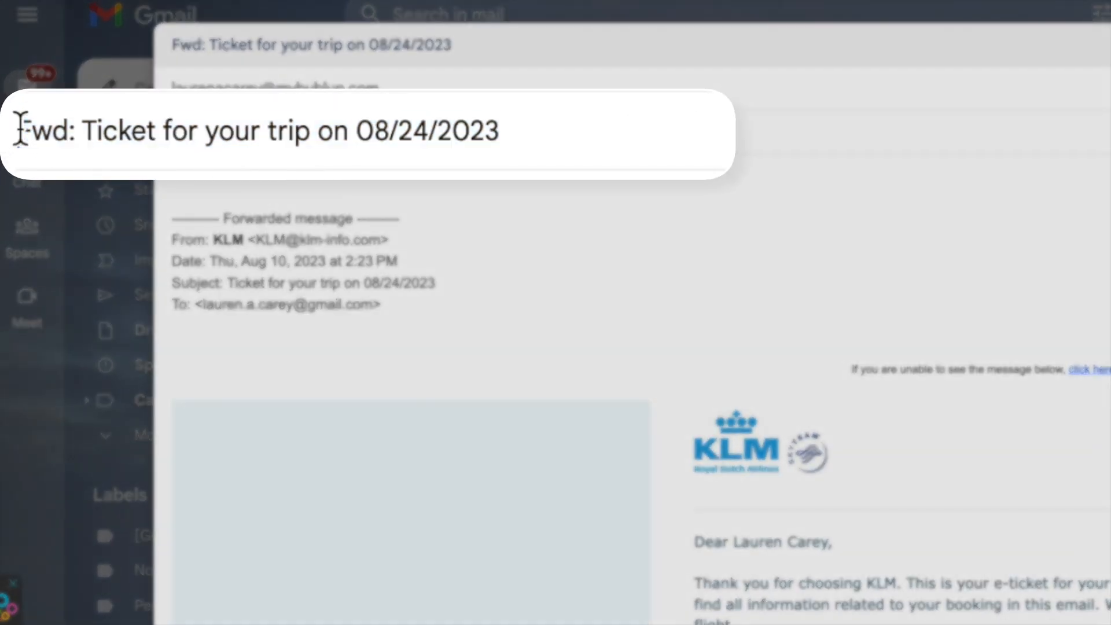
Prefix the forwarded ticket's subject with the folder tag [Travel Plans]
text([Travel Plans])
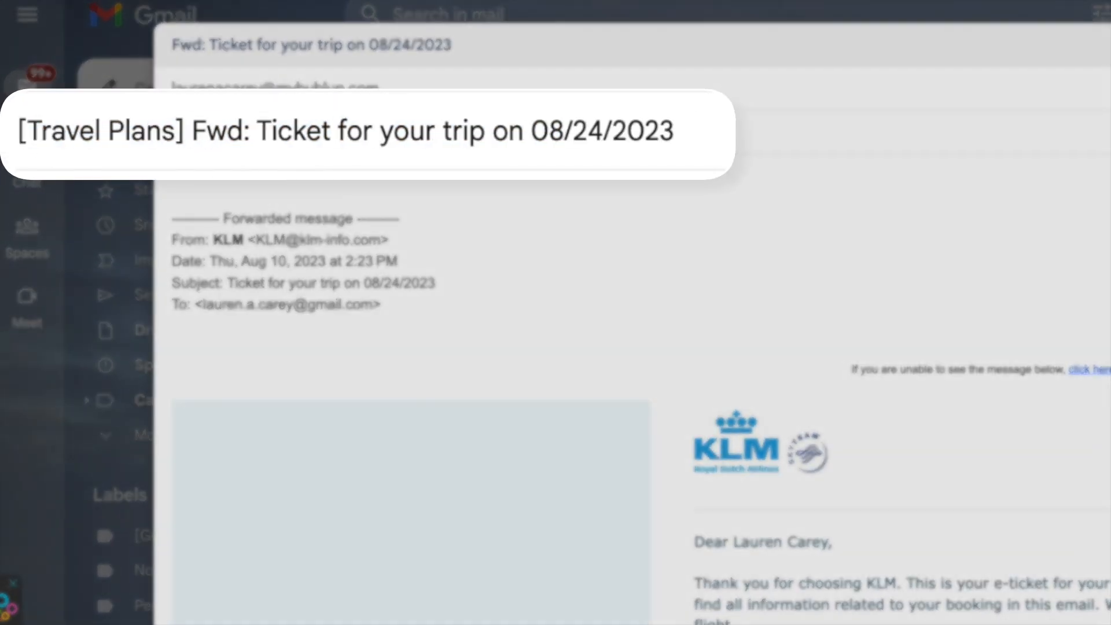